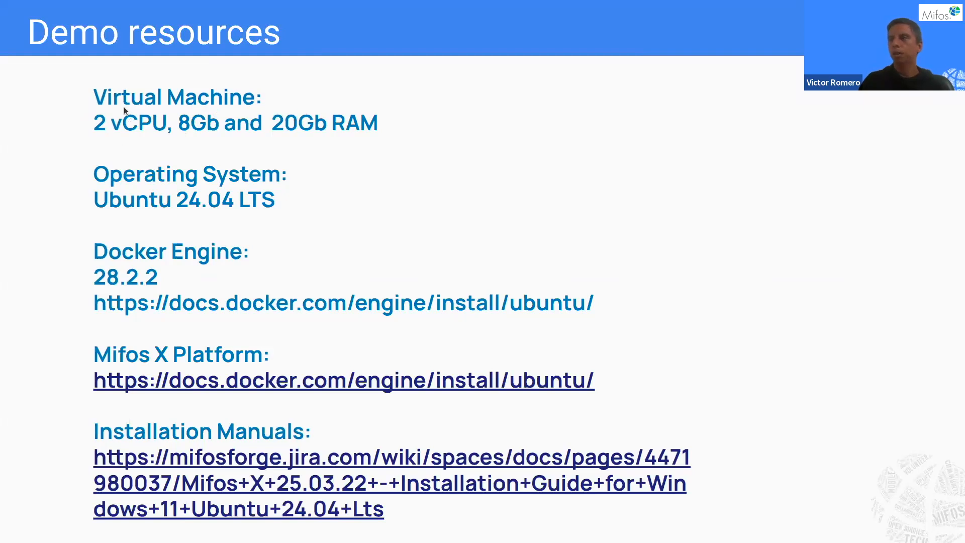
{"action": "mouse_move", "coordinate": [127, 131]}
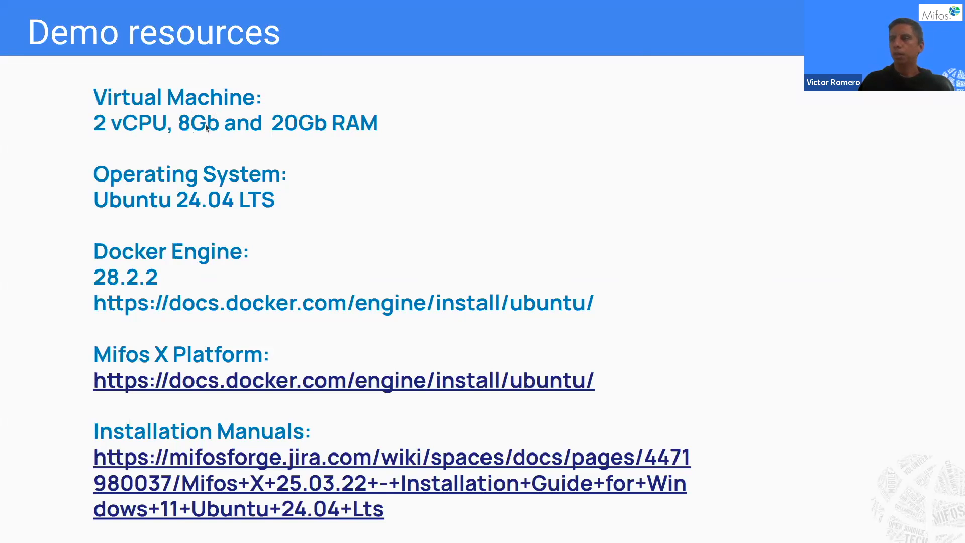
{"action": "mouse_move", "coordinate": [281, 133]}
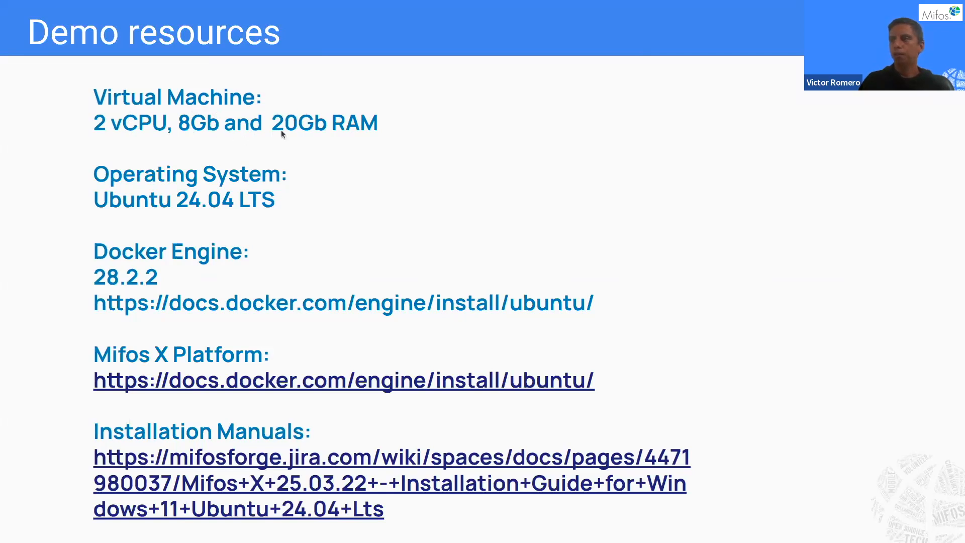
{"action": "mouse_move", "coordinate": [134, 224]}
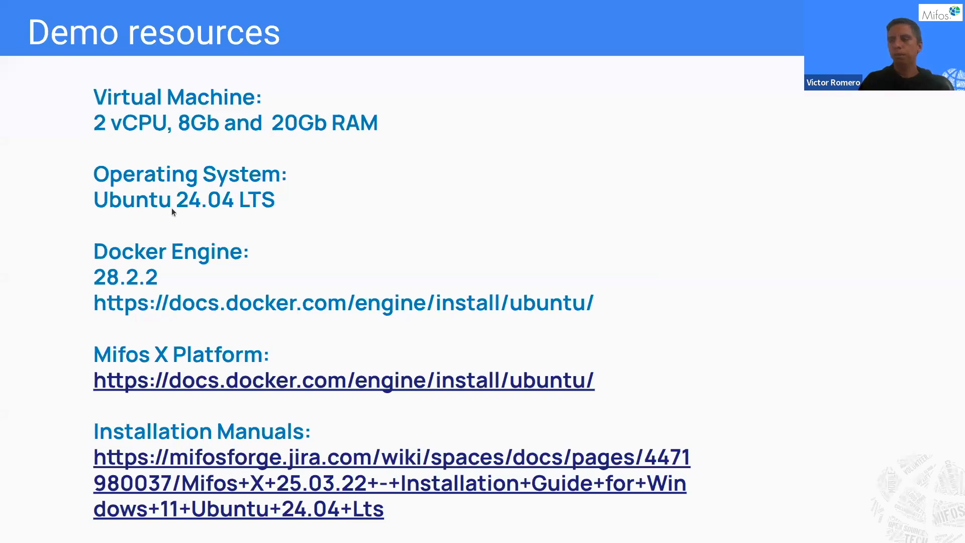
{"action": "mouse_move", "coordinate": [196, 210]}
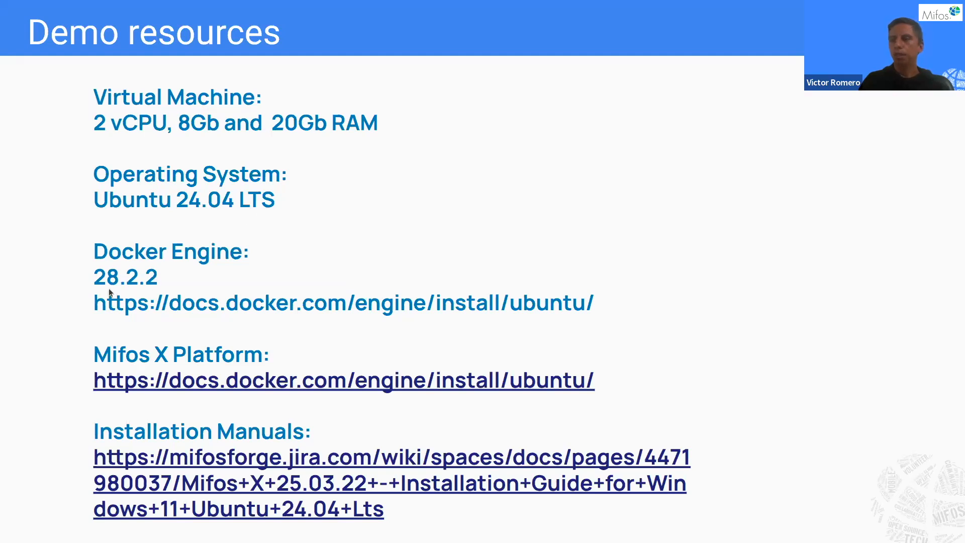
{"action": "mouse_move", "coordinate": [109, 292]}
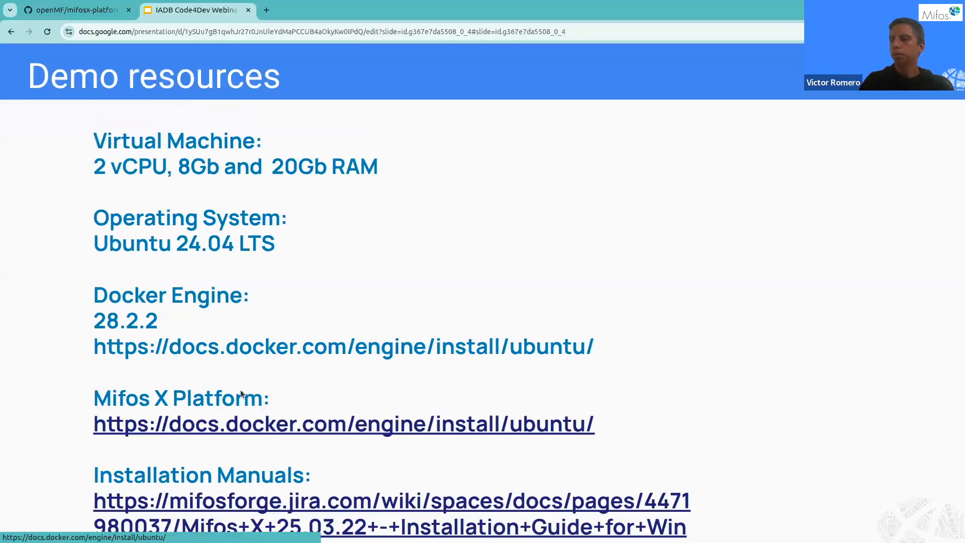
- Copy the HTTPS clone URL of the openMF/mifosx-platform repository from GitHub
{"action": "left_click", "coordinate": [73, 10]}
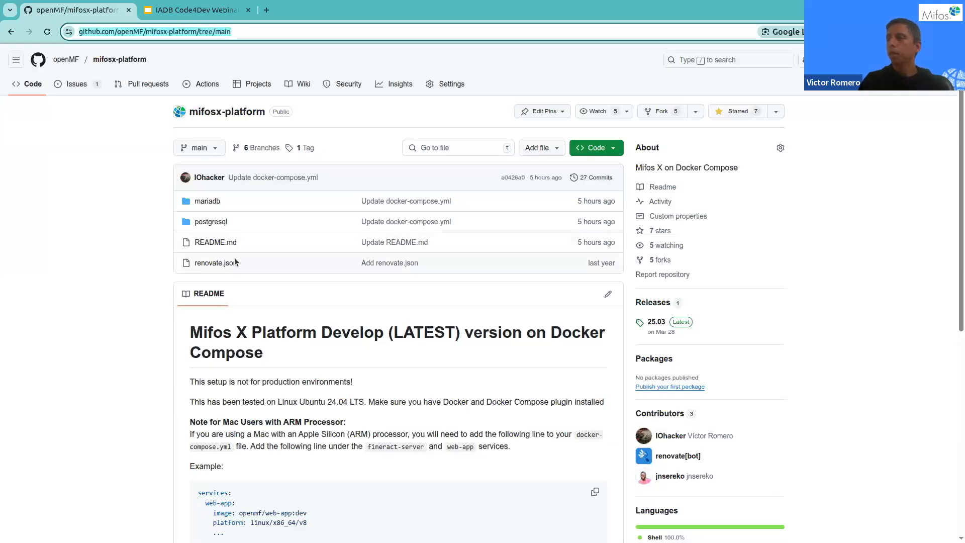
{"action": "mouse_move", "coordinate": [350, 384]}
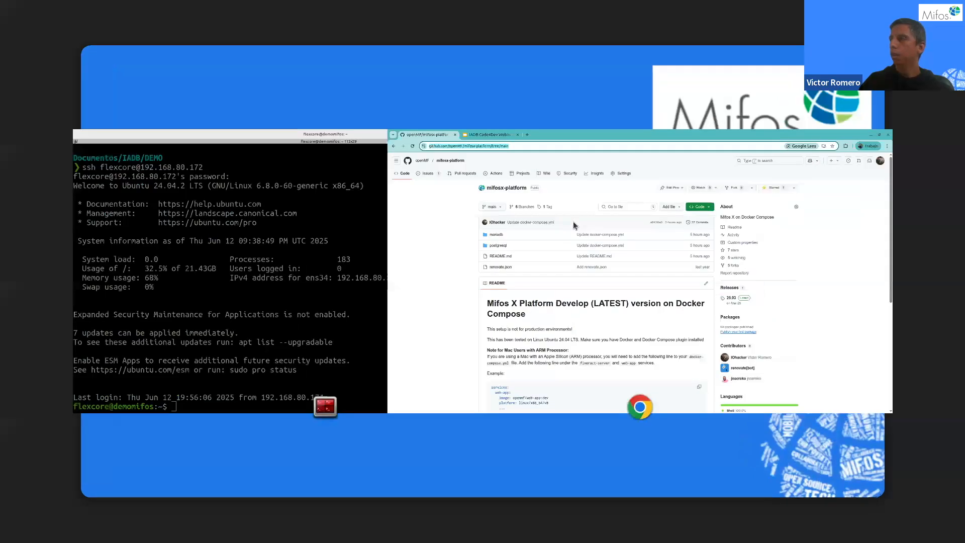
{"action": "left_click", "coordinate": [591, 147]}
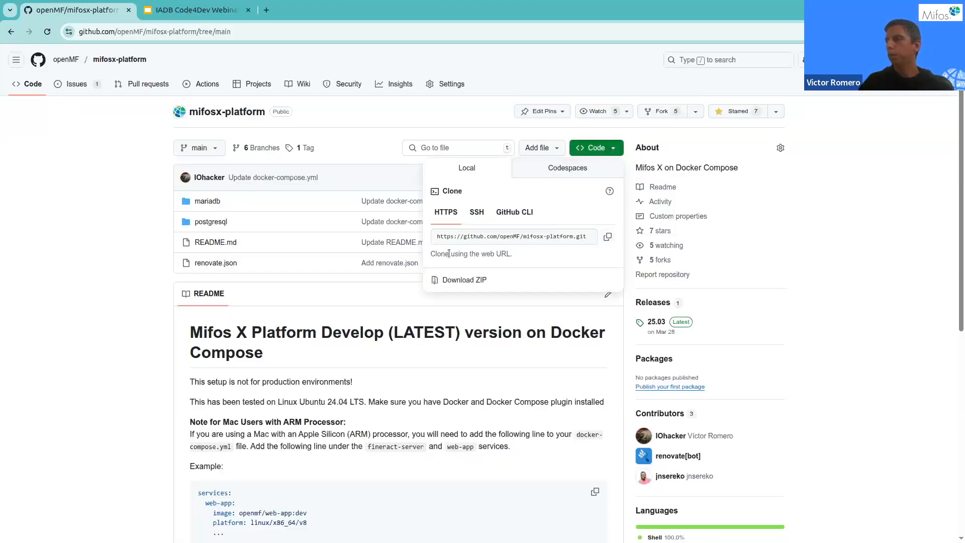
{"action": "mouse_move", "coordinate": [606, 238]}
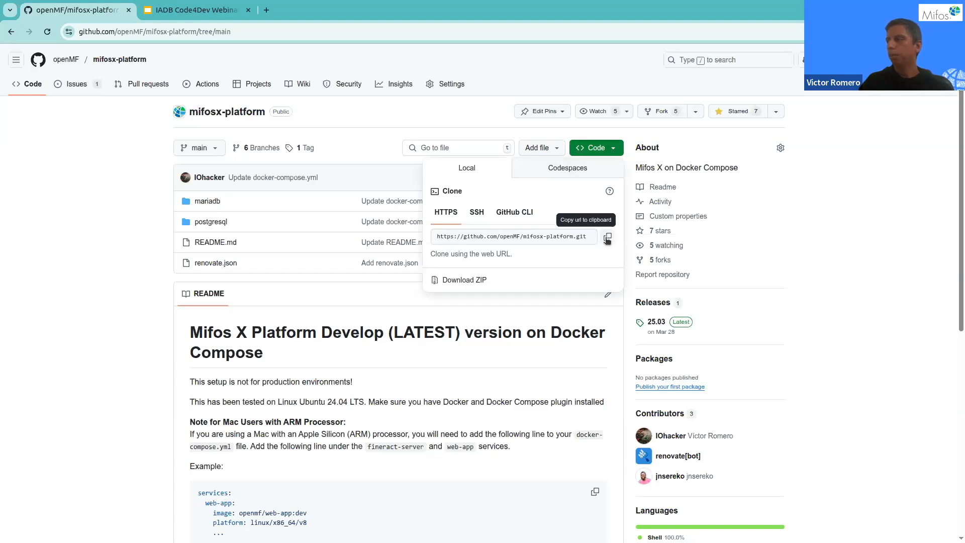
{"action": "left_click", "coordinate": [606, 236]}
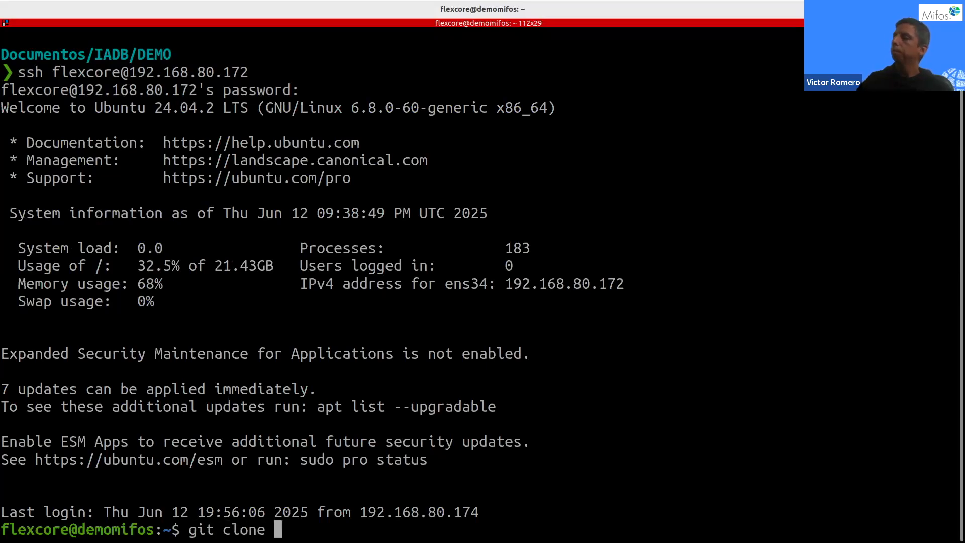
- Clone mifosx-platform on the server and enter its mariadb folder listing docker-compose.yml
{"action": "type", "text": "https://github.com/openMF/mifosx-platform.git"}
{"action": "type", "text": "cd mifosx-platform/"}
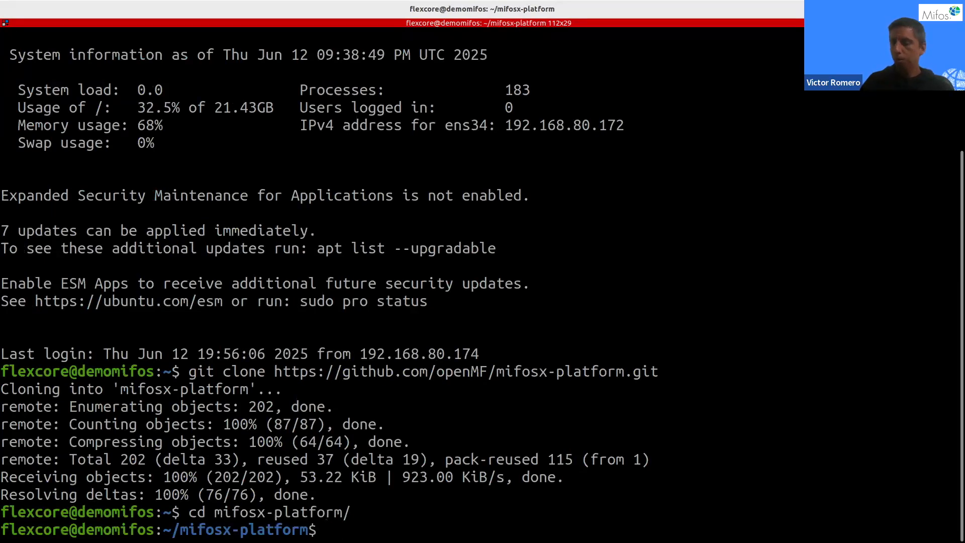
{"action": "type", "text": "ls"}
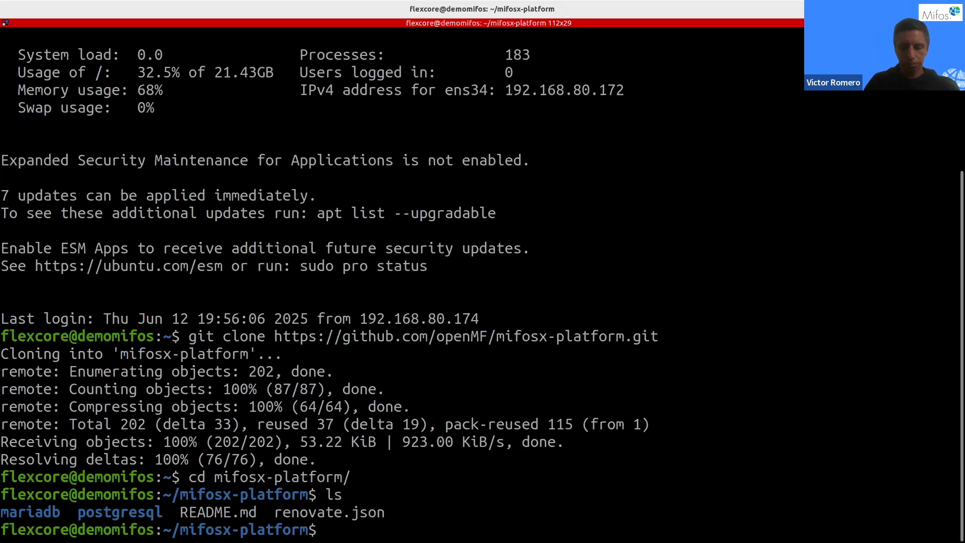
{"action": "type", "text": "cd mariadb/"}
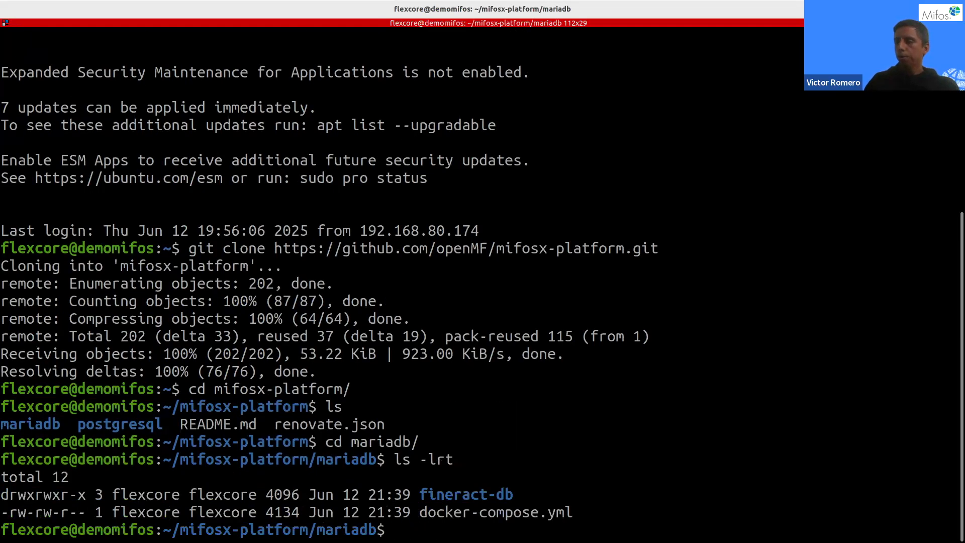
{"action": "double_click", "coordinate": [495, 511]}
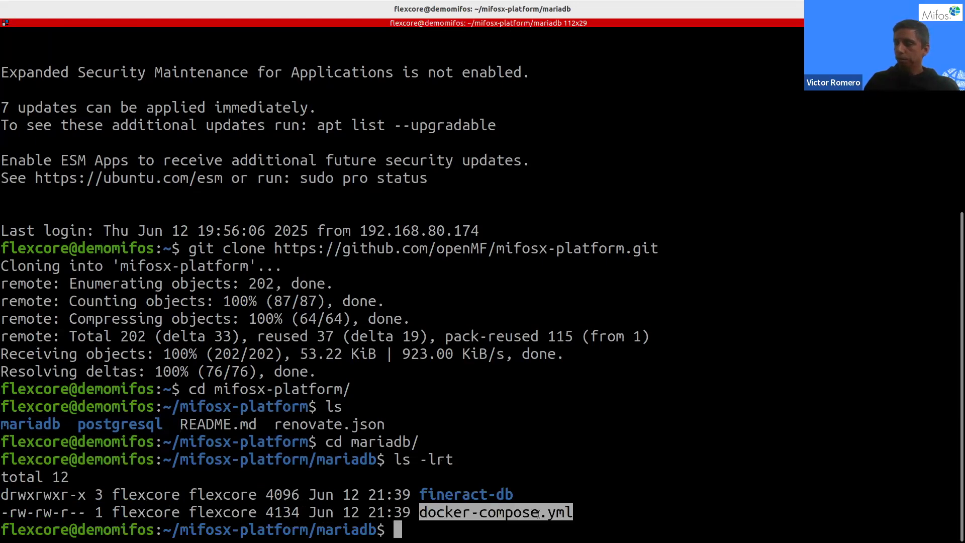
{"action": "type", "text": "v"}
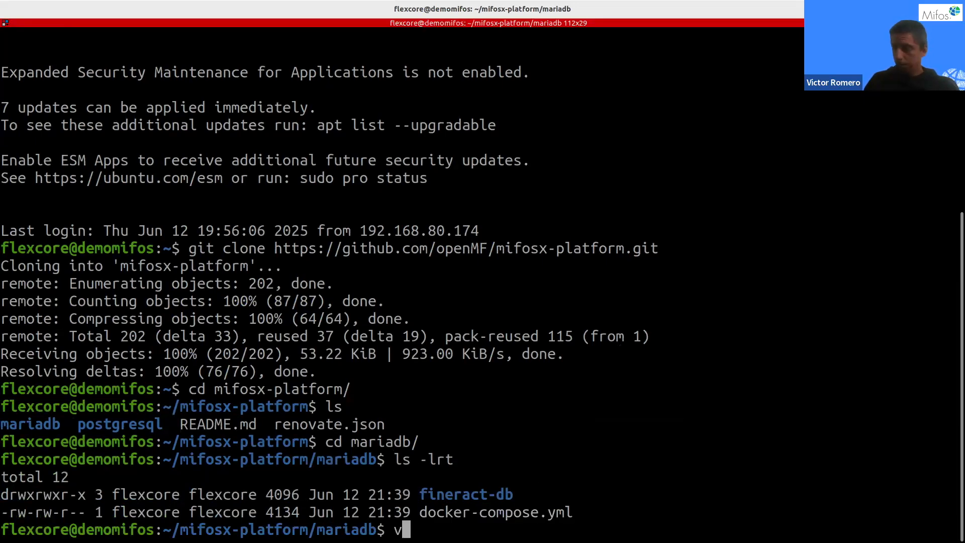
- Edit docker-compose.yml in vi so FINERACT_API_URLS and FINERACT_API_URL point at 192.168.80.172, then :wq
{"action": "type", "text": "i docker-compose.yml"}
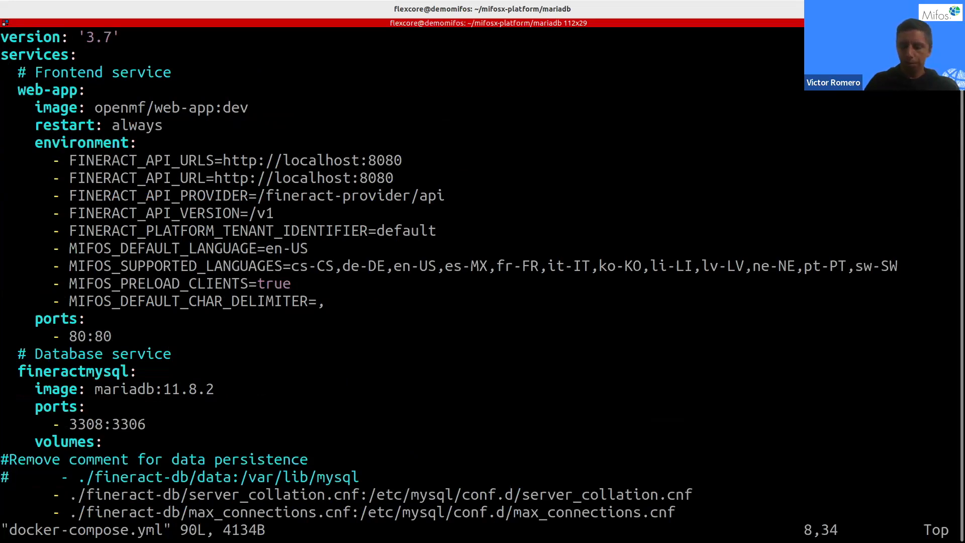
{"action": "key", "text": "i"}
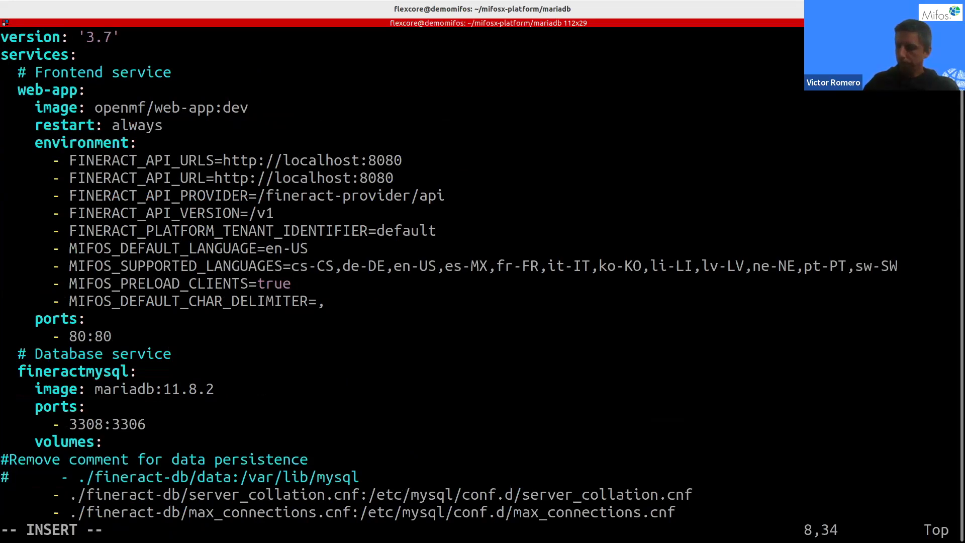
{"action": "type", "text": "192.168"}
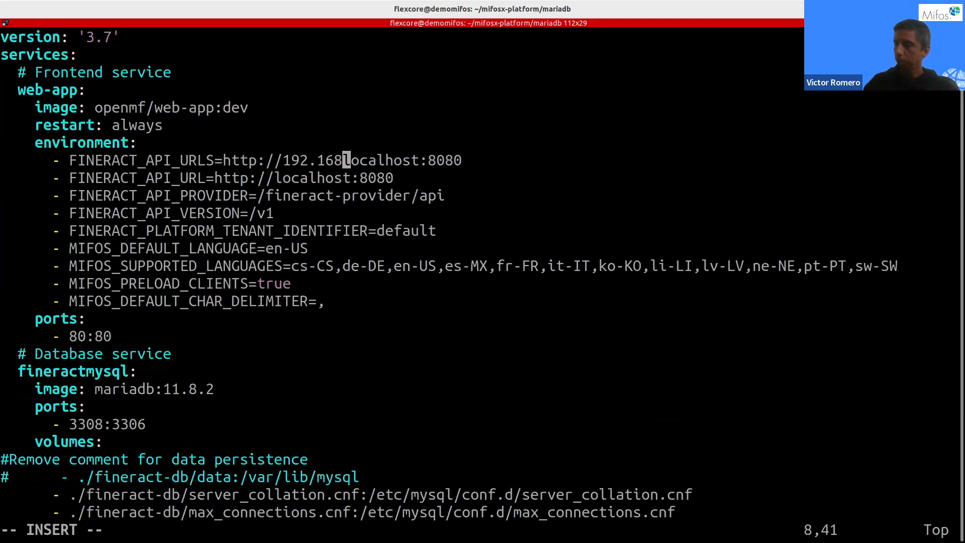
{"action": "type", "text": ".80."}
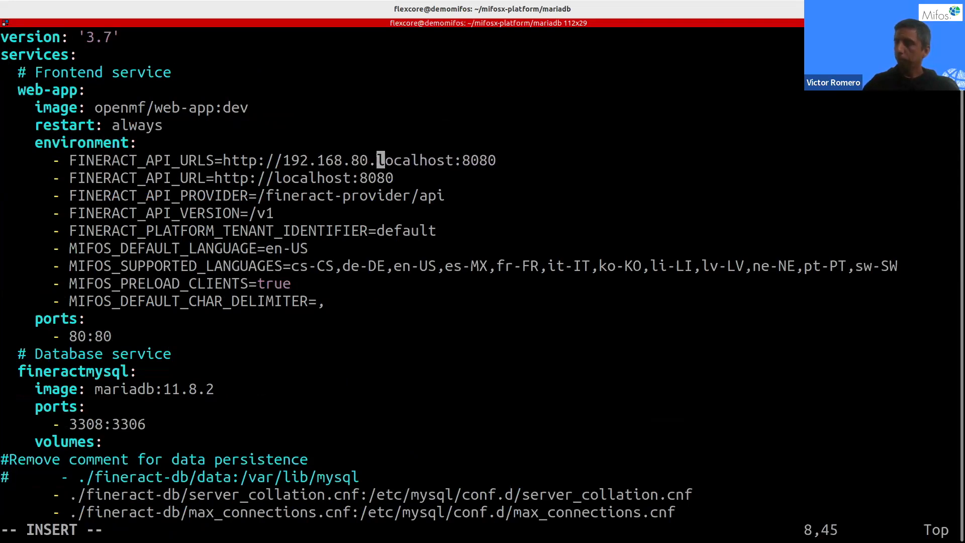
{"action": "type", "text": "172"}
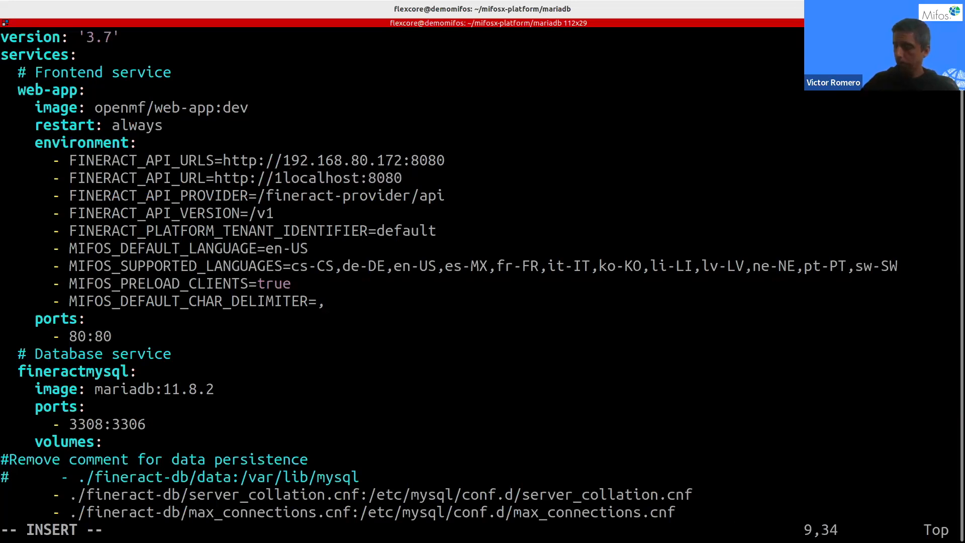
{"action": "type", "text": "192.168.80."}
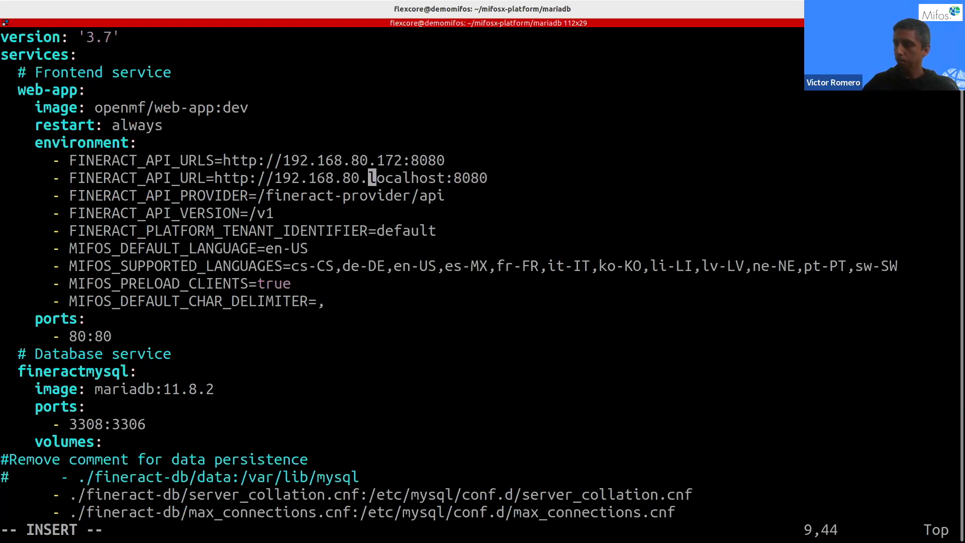
{"action": "type", "text": "192.168.80.172"}
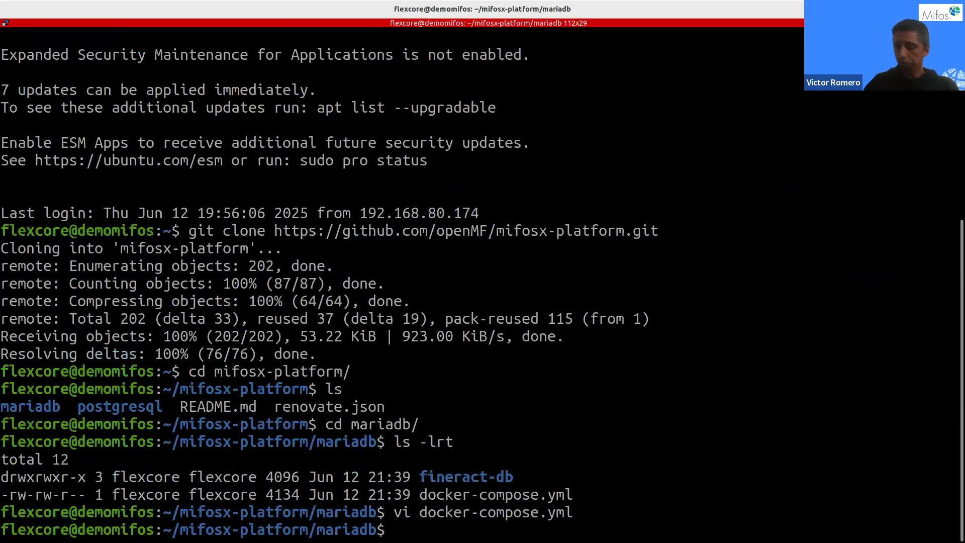
- Run 'docker compose up -d && docker compose log -f', which fails on the unknown log command
{"action": "type", "text": "docker"}
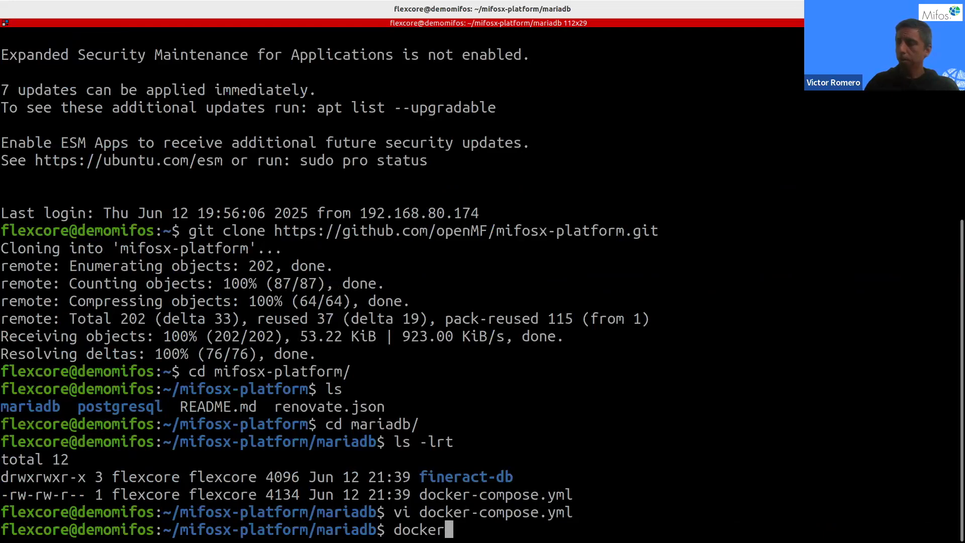
{"action": "type", "text": "ci"}
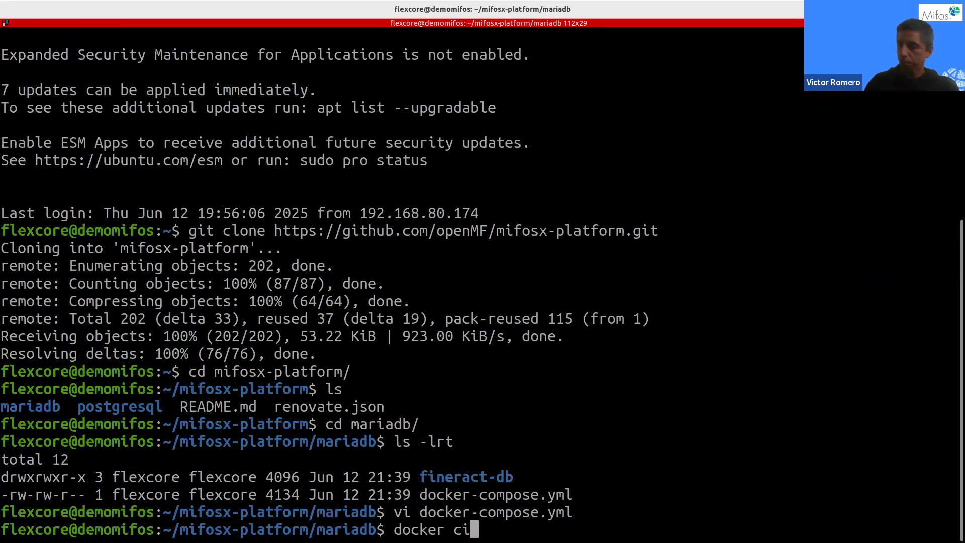
{"action": "key", "text": "BackSpace"}
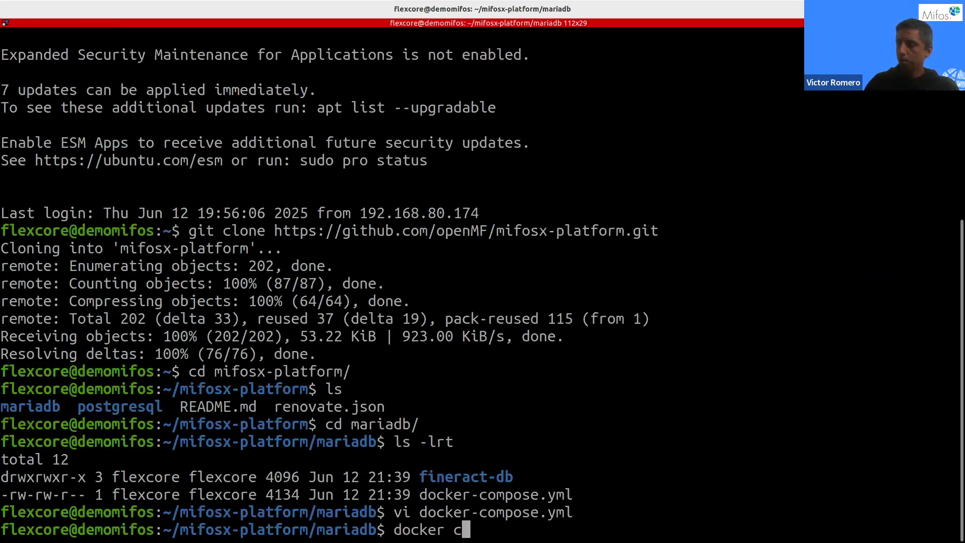
{"action": "type", "text": "ompose"}
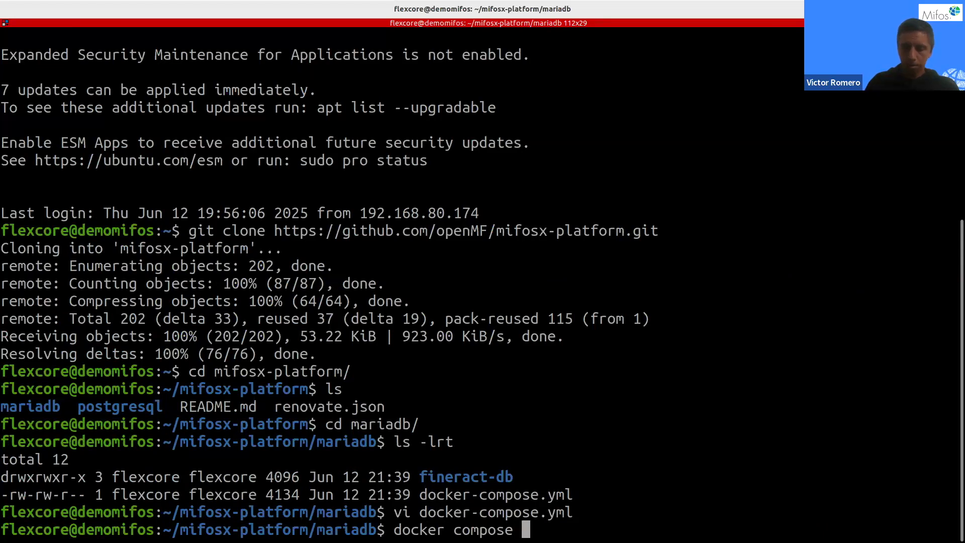
{"action": "type", "text": "up -"}
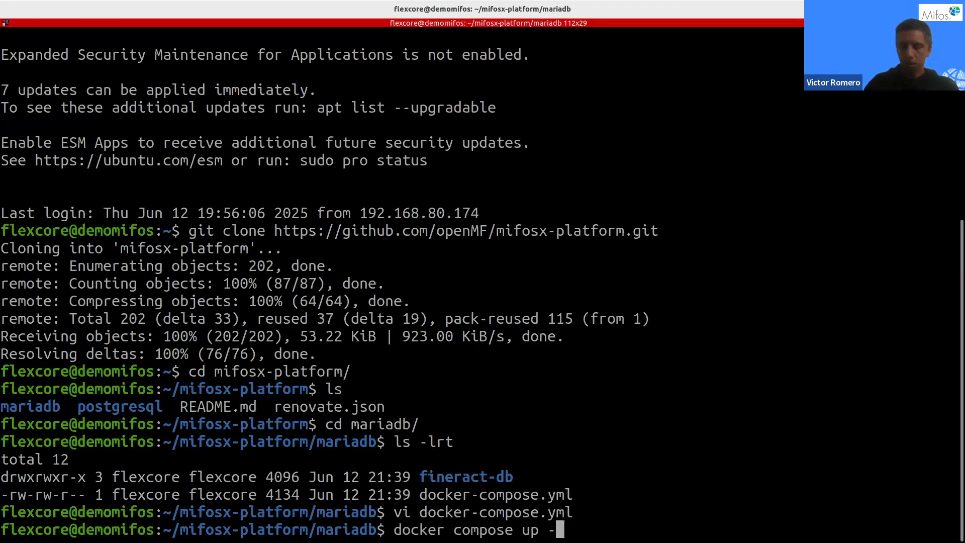
{"action": "type", "text": "d &&"}
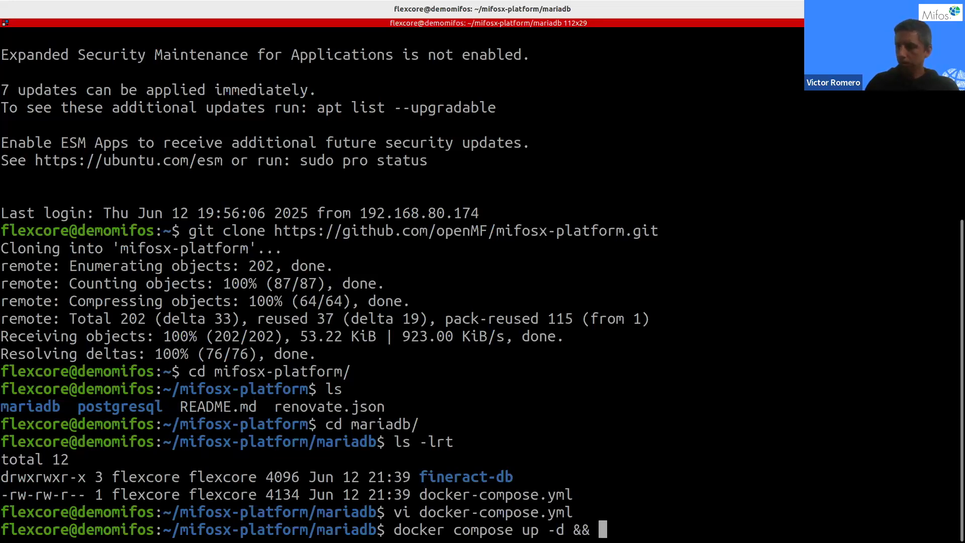
{"action": "type", "text": "docker"}
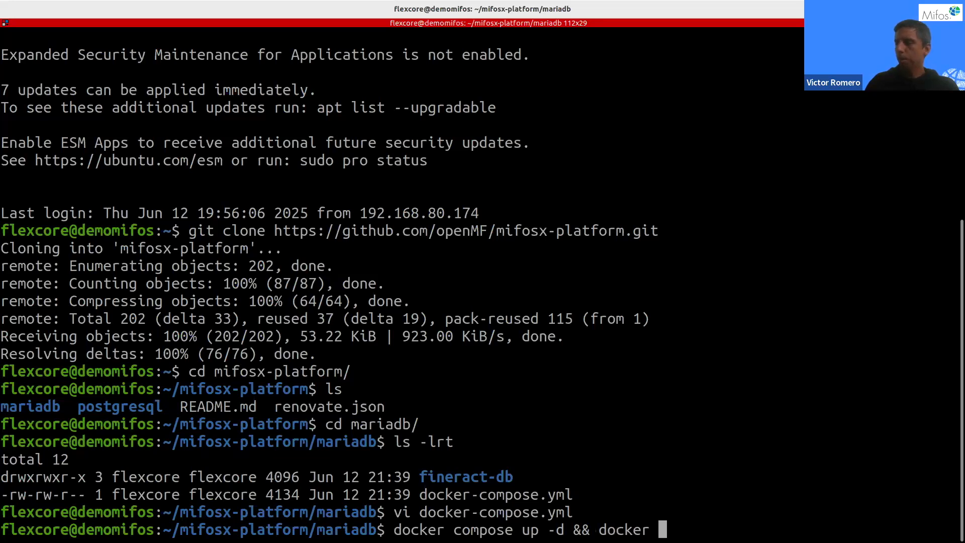
{"action": "type", "text": "compose"}
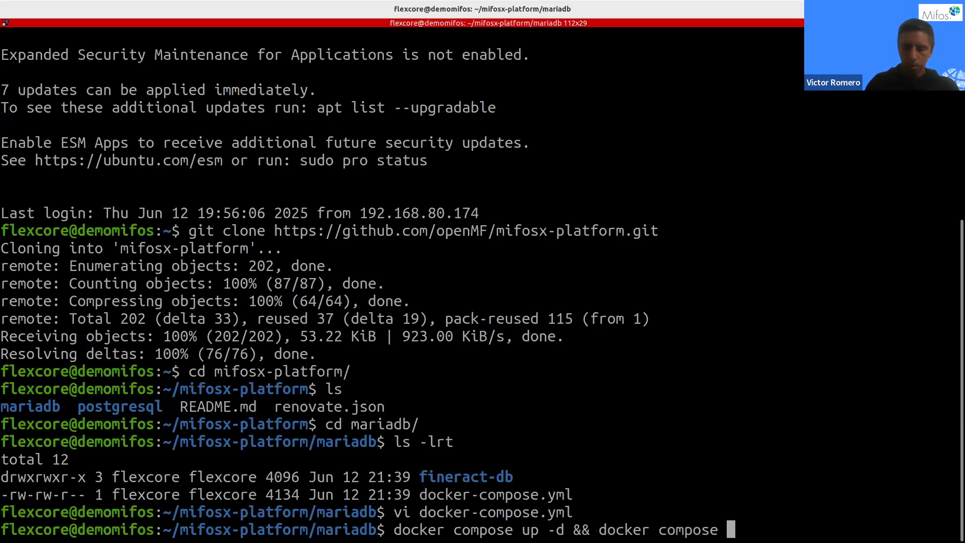
{"action": "type", "text": "log"}
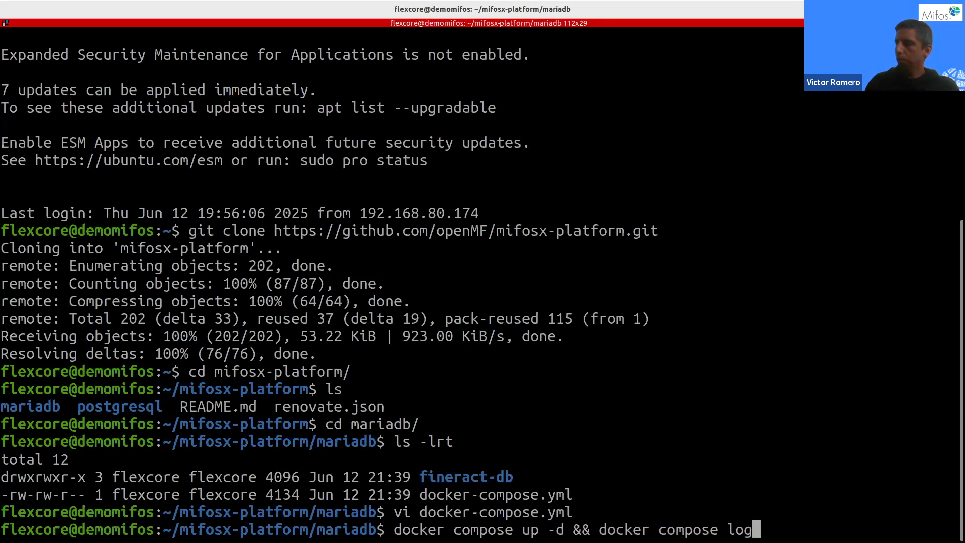
{"action": "type", "text": "-f"}
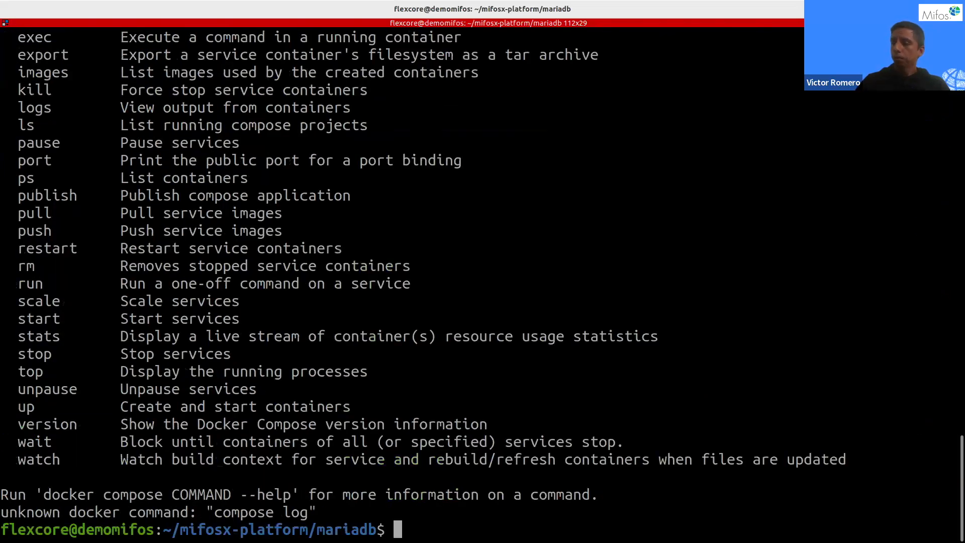
- Rerun 'docker compose up -d && docker compose logs -f' to stream the fineract-server logs
{"action": "type", "text": "docker compose up -d && docker compose log -f"}
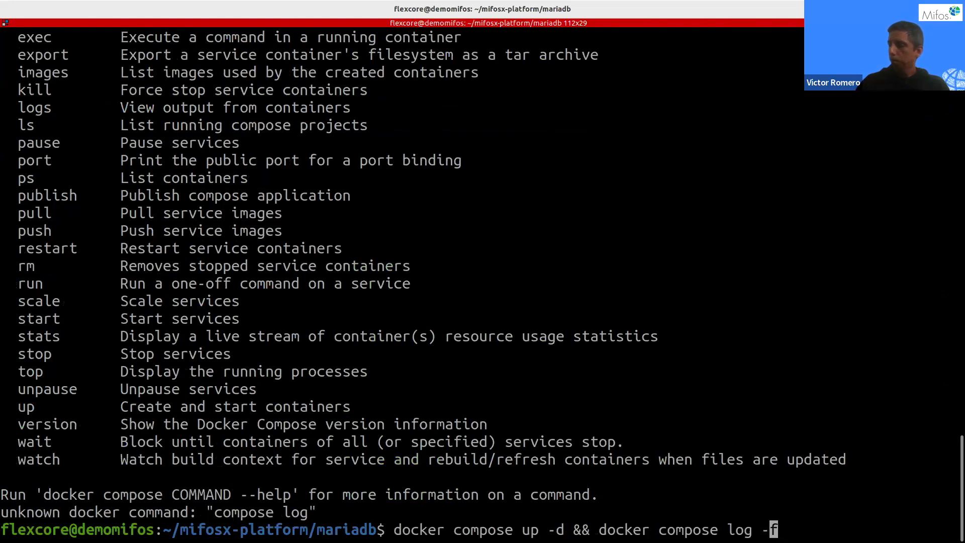
{"action": "type", "text": "s"}
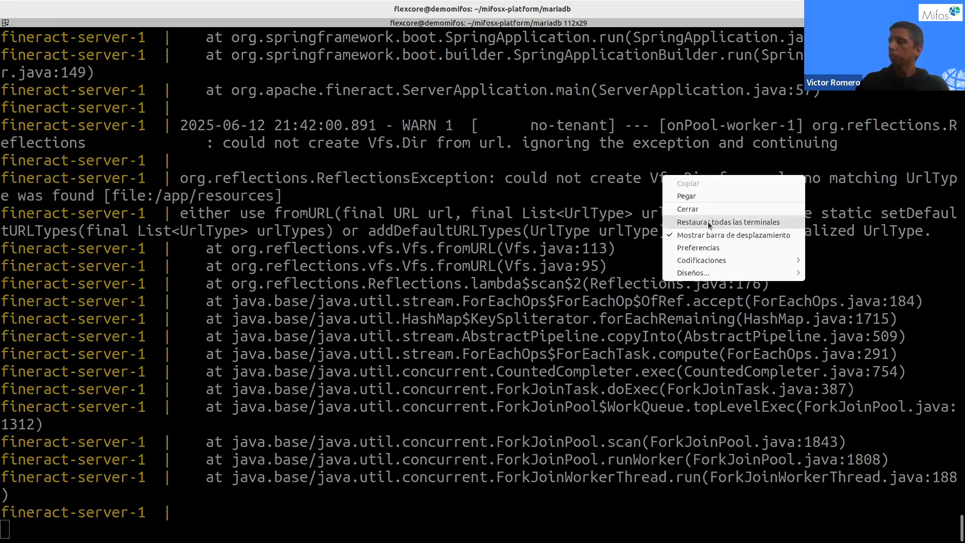
- Restore all terminal panes beside the streaming fineract-server log output
{"action": "left_click", "coordinate": [727, 221]}
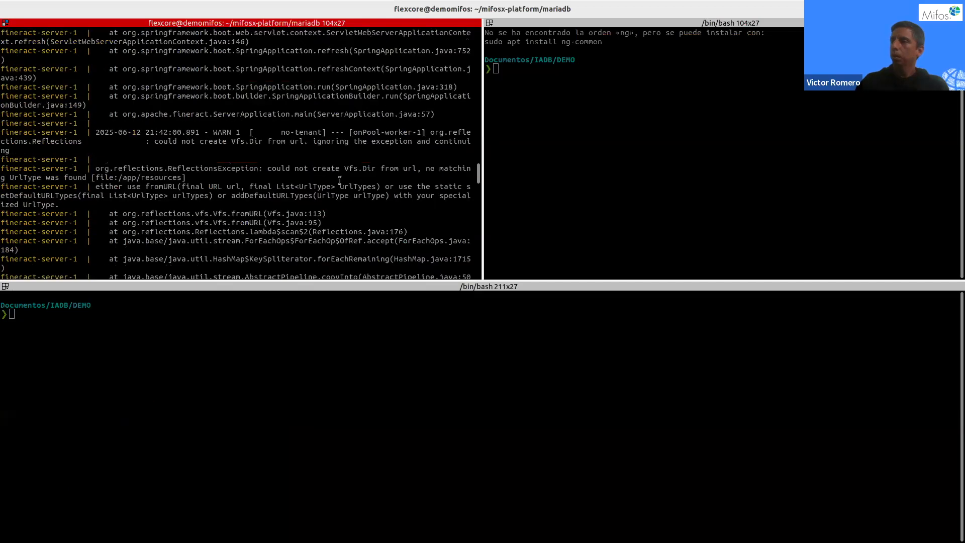
{"action": "scroll", "scroll_direction": "down", "scroll_amount": 3}
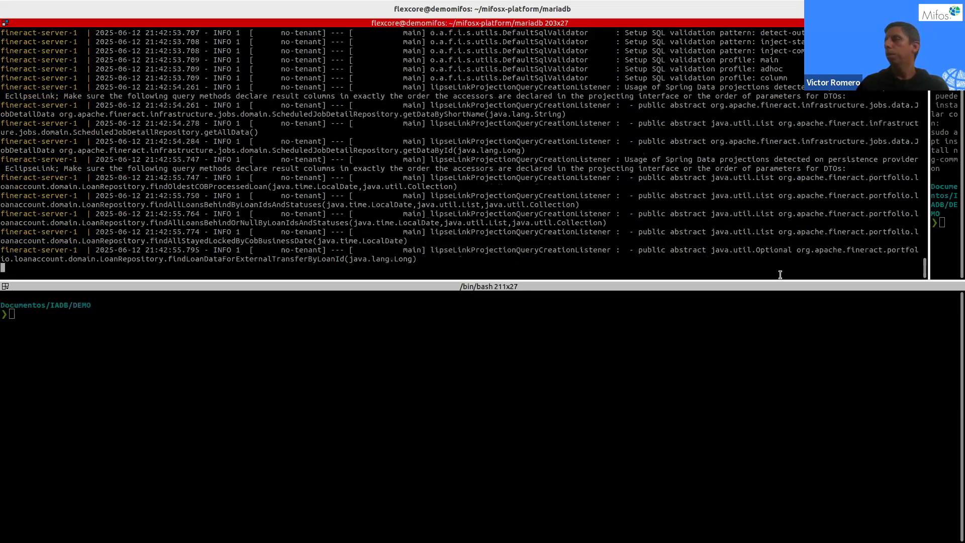
- Scroll the fineract-server logs until 'Fineract is running in web application mode' appears
{"action": "scroll", "scroll_direction": "down", "scroll_amount": 3}
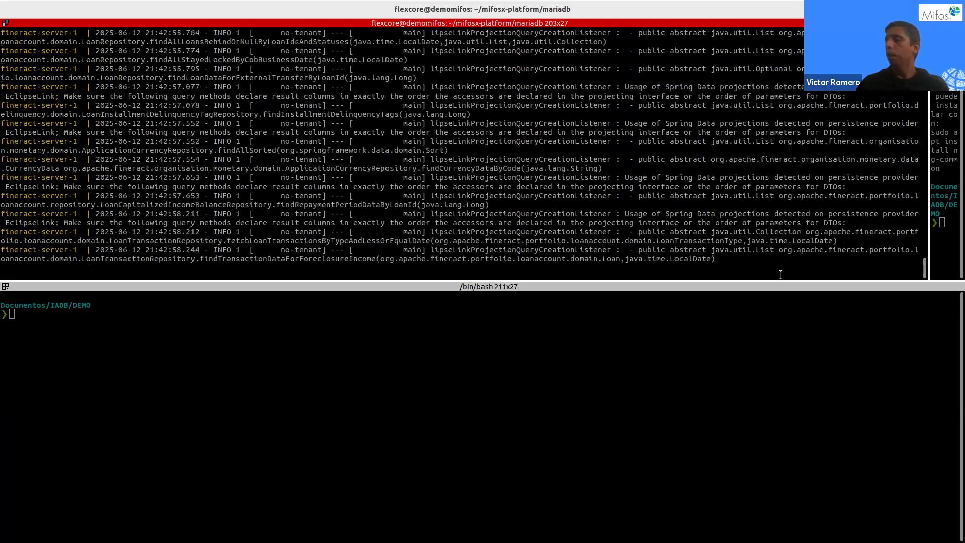
{"action": "scroll", "scroll_direction": "down", "scroll_amount": 3}
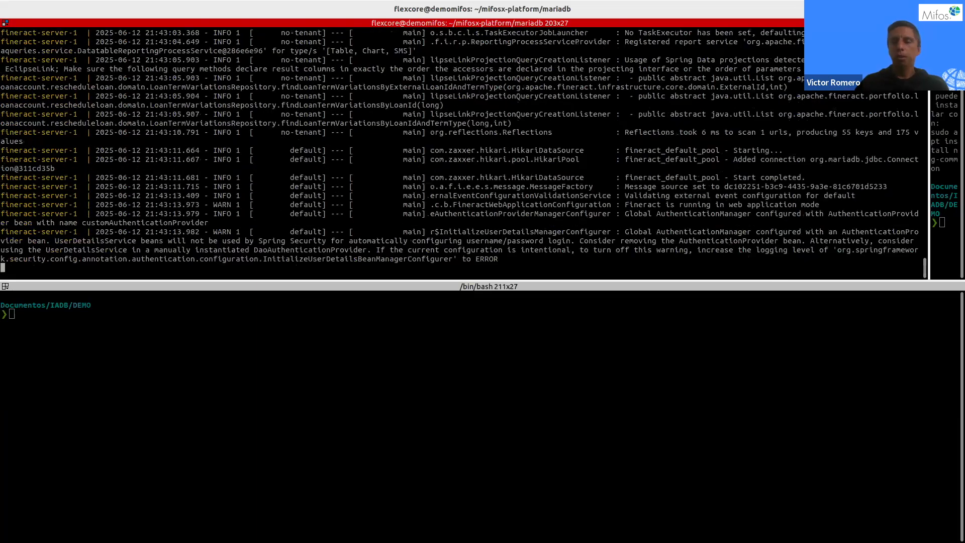
{"action": "scroll", "scroll_direction": "down", "scroll_amount": 3}
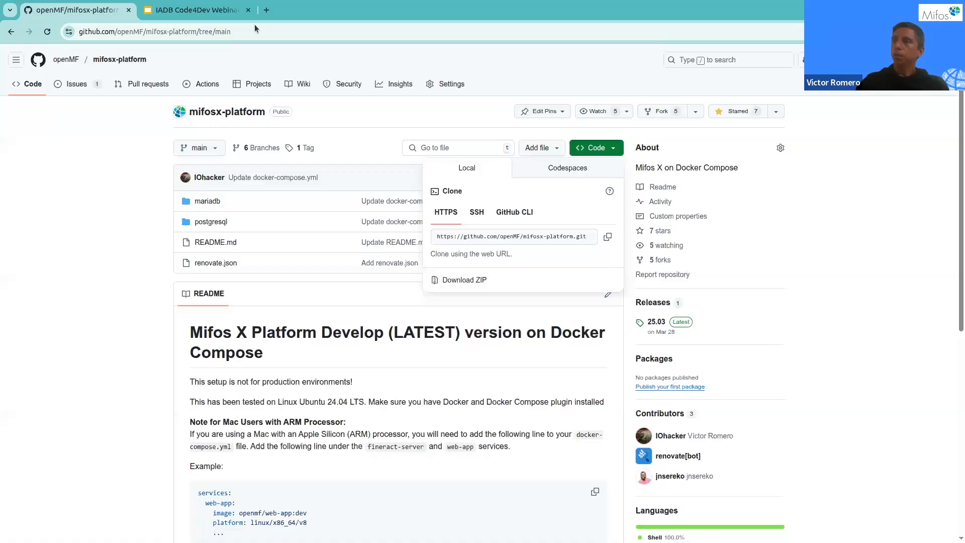
{"action": "left_click", "coordinate": [194, 10]}
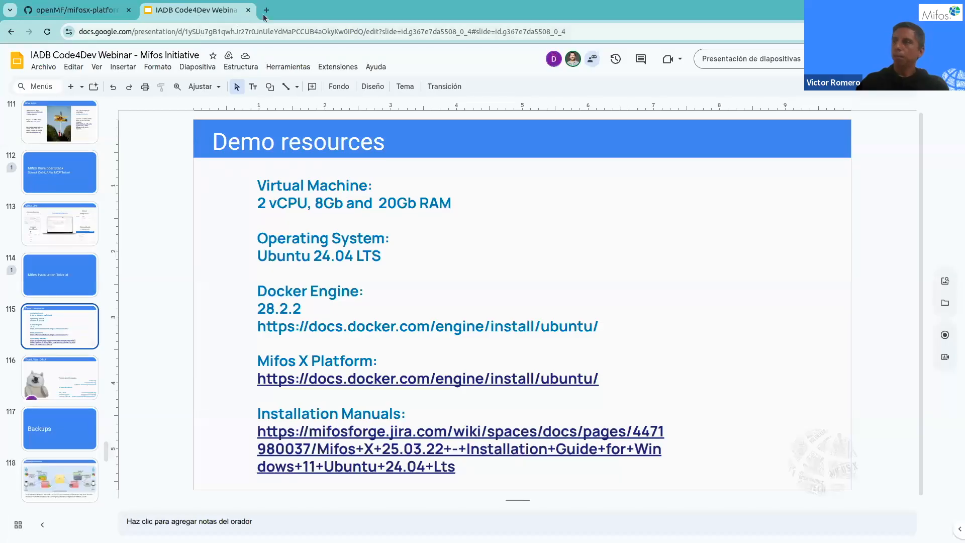
{"action": "left_click", "coordinate": [266, 10]}
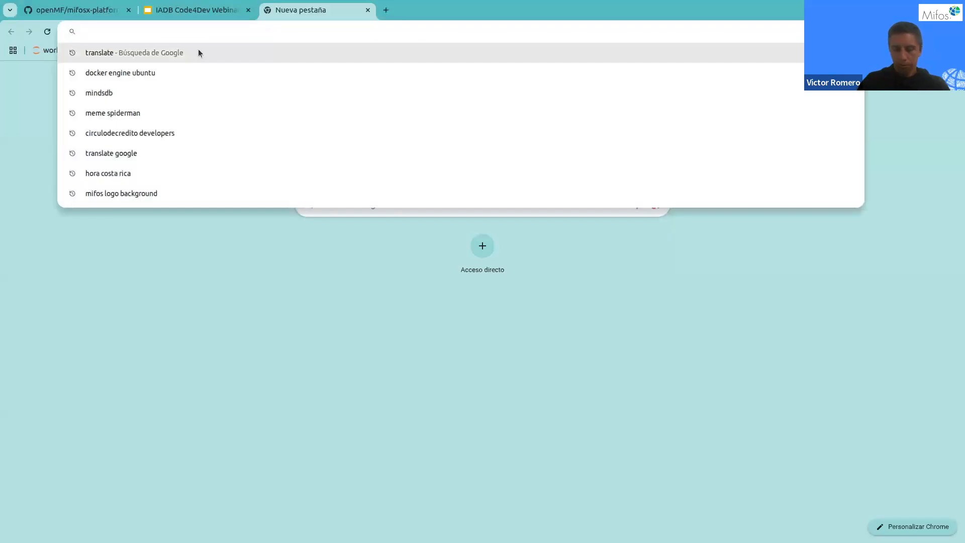
{"action": "type", "text": "https://x.com/iohacker"}
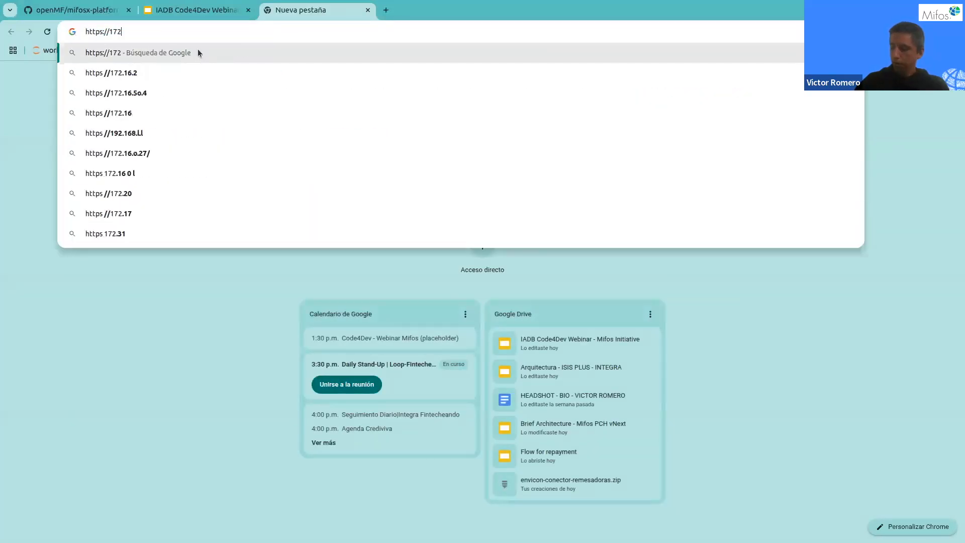
{"action": "key", "text": "Backspace"}
{"action": "type", "text": "192.168.80."}
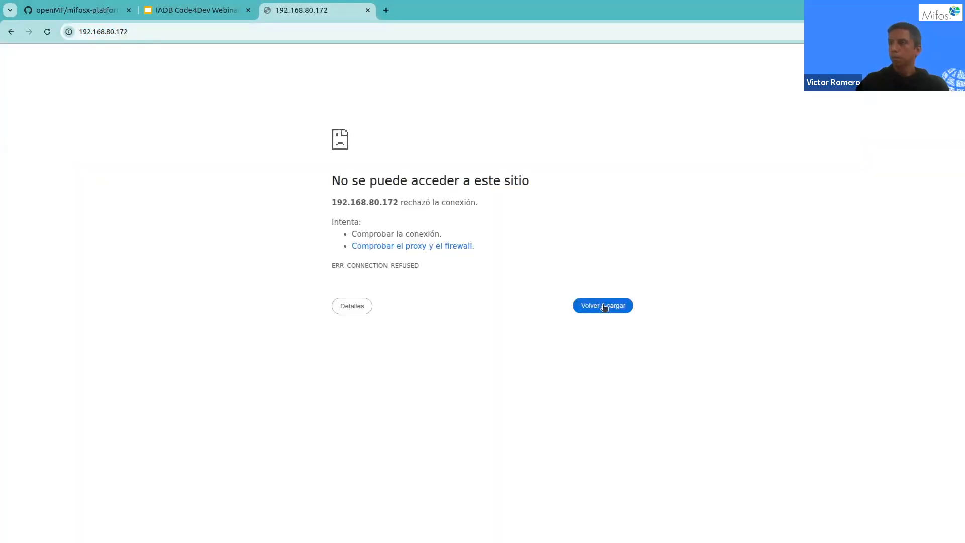
{"action": "left_click", "coordinate": [73, 10]}
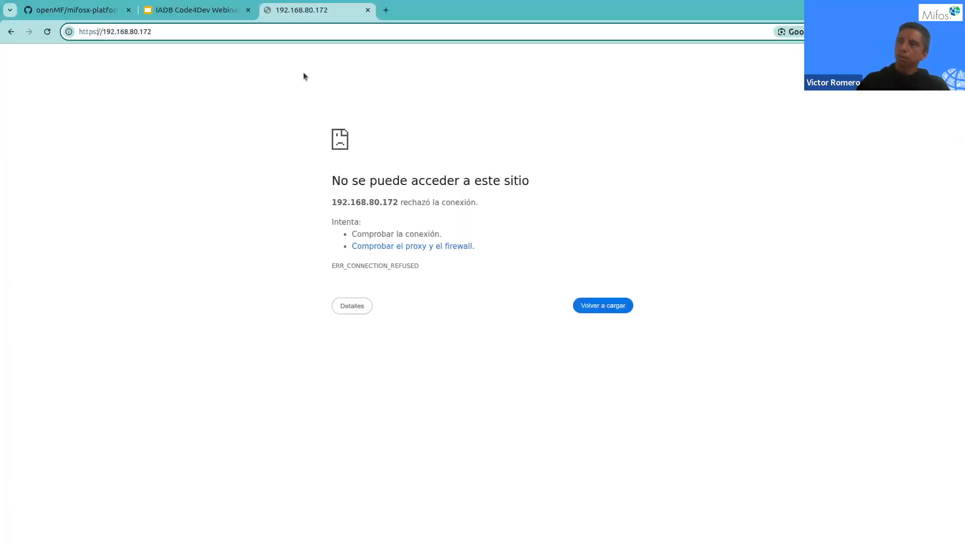
{"action": "left_click", "coordinate": [602, 306]}
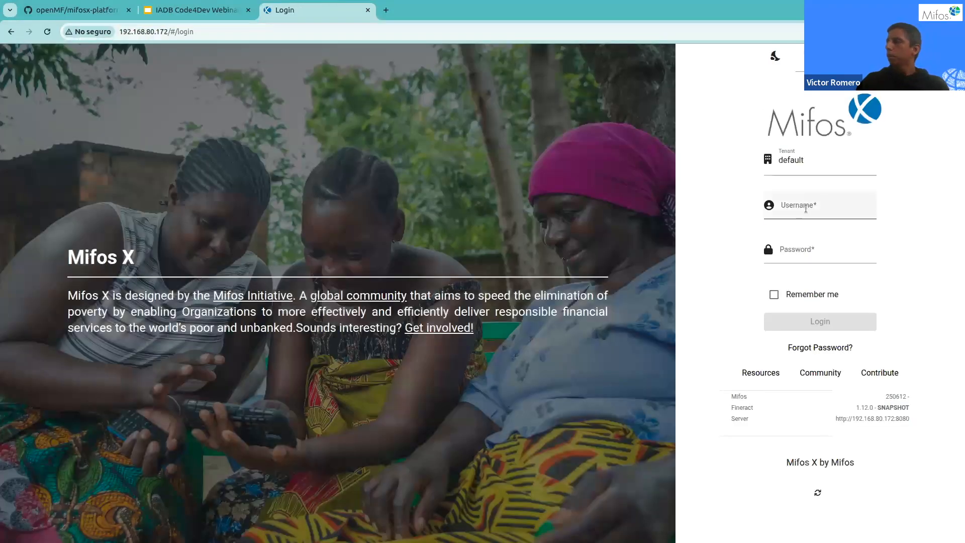
- Log in to the default tenant as user mifos and reach the home page
{"action": "type", "text": "mifos"}
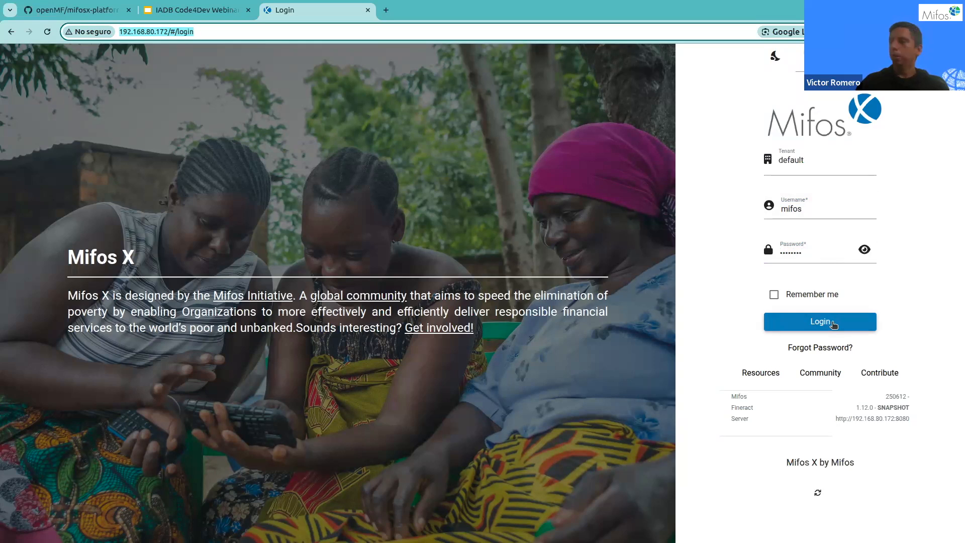
{"action": "left_click", "coordinate": [819, 208]}
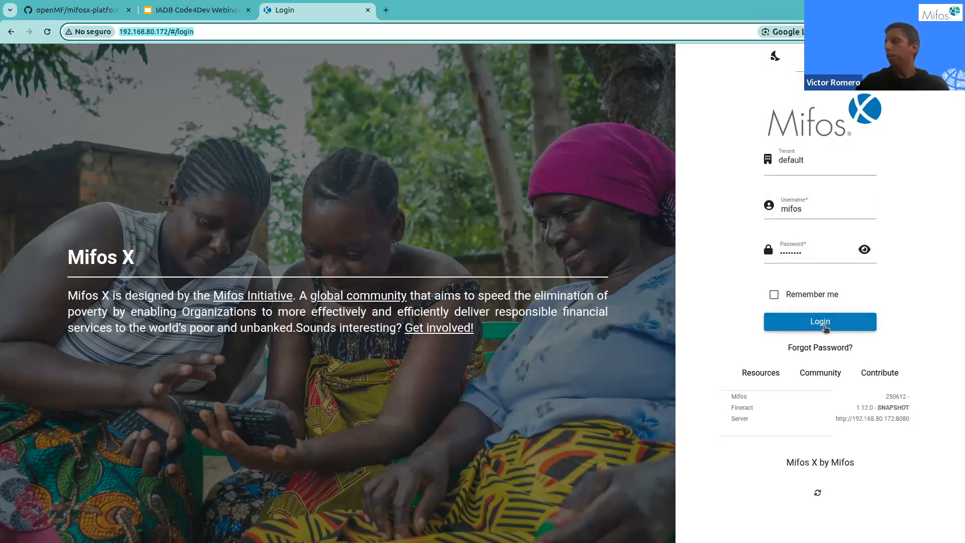
{"action": "left_click", "coordinate": [819, 321]}
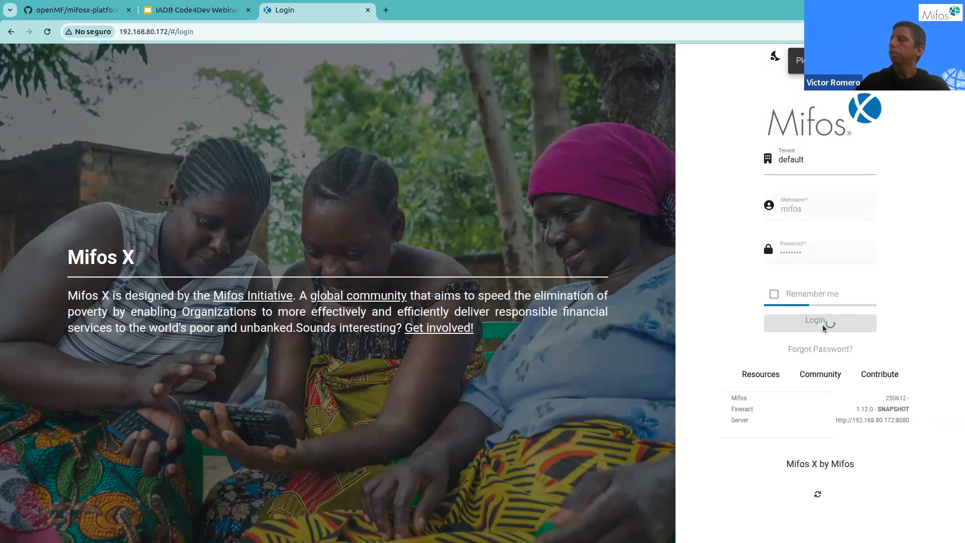
{"action": "left_click", "coordinate": [819, 323]}
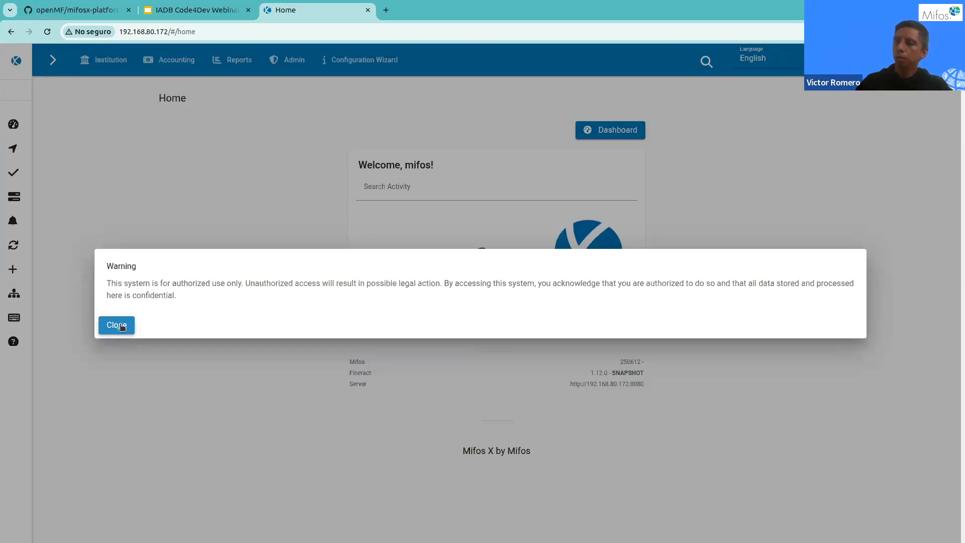
{"action": "mouse_move", "coordinate": [163, 262]}
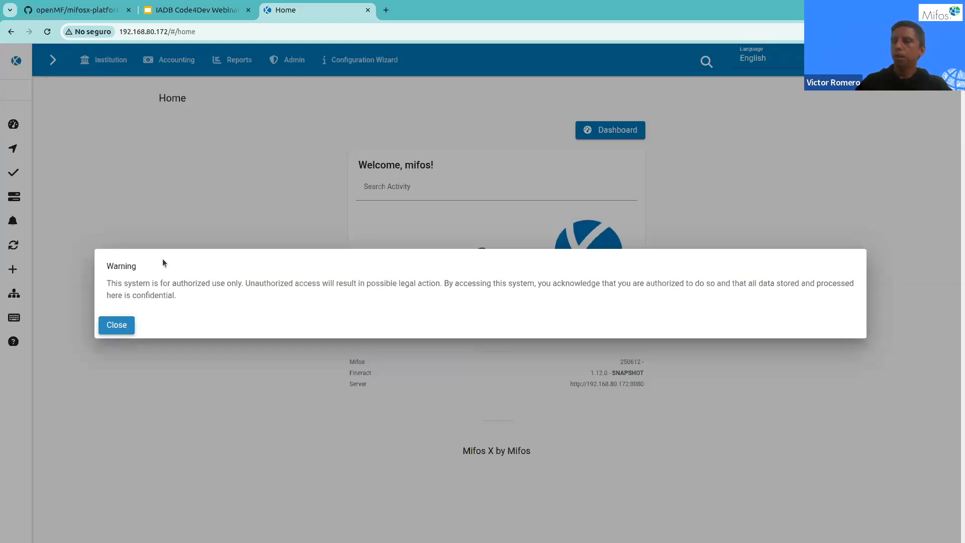
- Dismiss the authorized-use warning and open the Admin menu of administration sections
{"action": "left_click", "coordinate": [116, 324]}
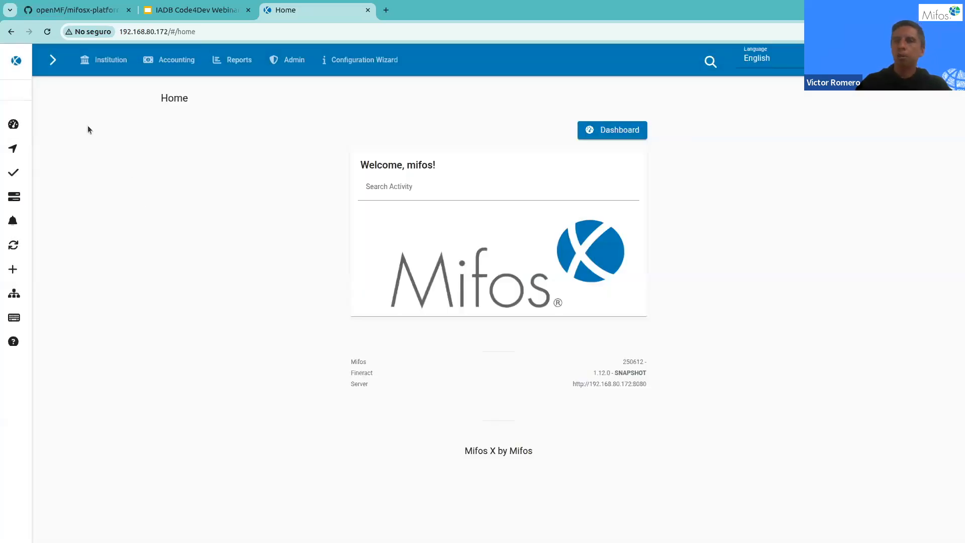
{"action": "left_click", "coordinate": [109, 60]}
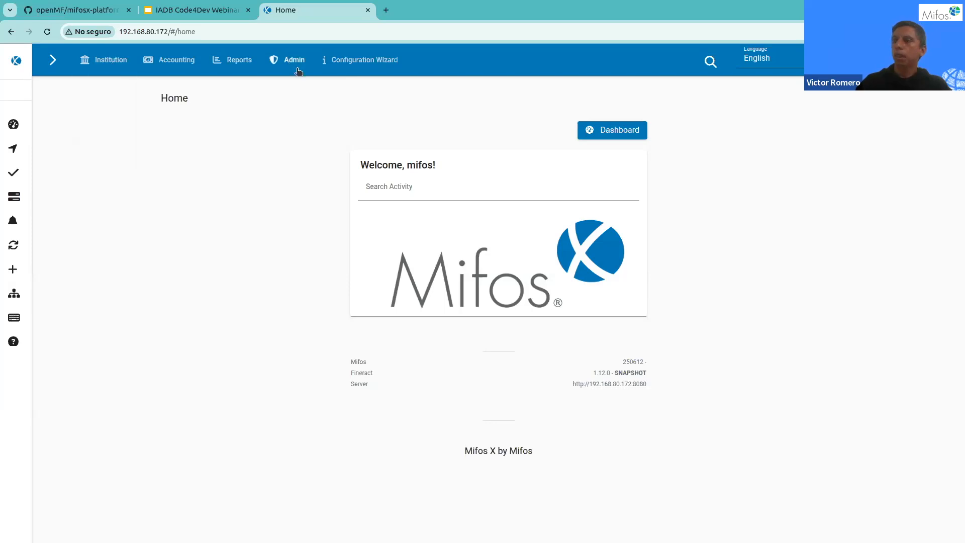
{"action": "left_click", "coordinate": [293, 59]}
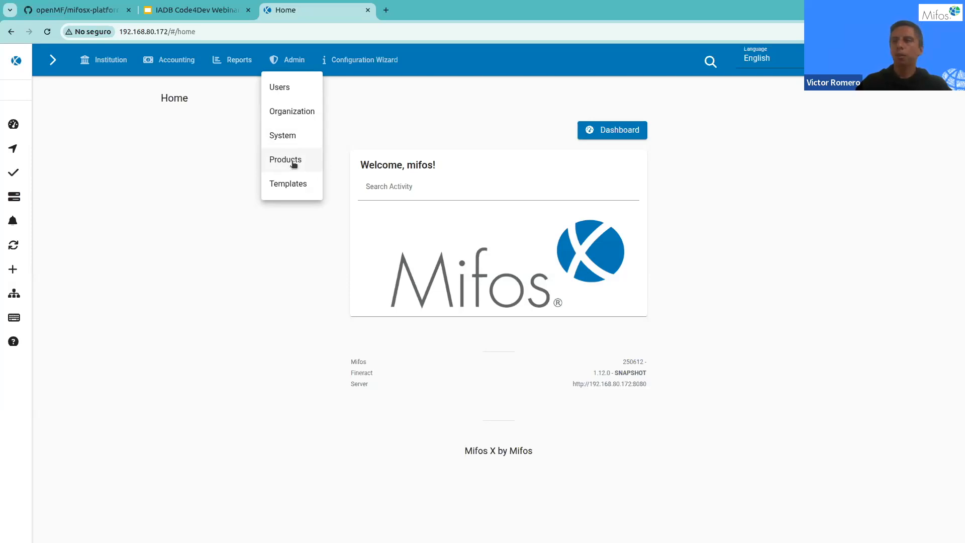
{"action": "mouse_move", "coordinate": [435, 115]}
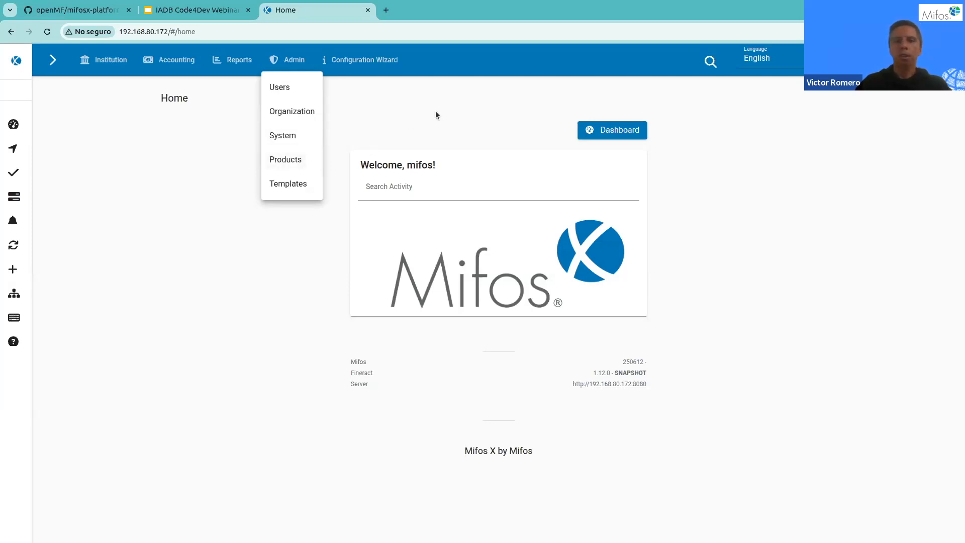